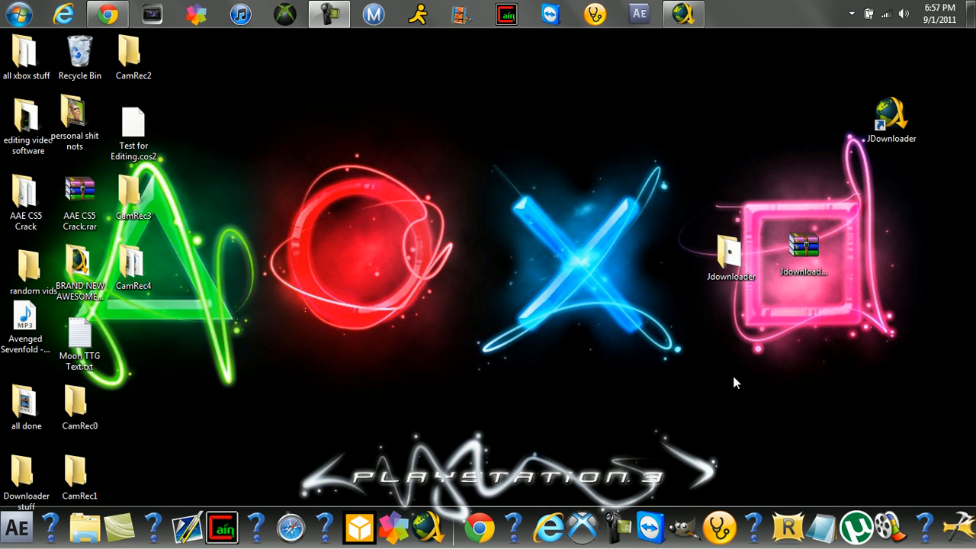
mouse_move(129, 28)
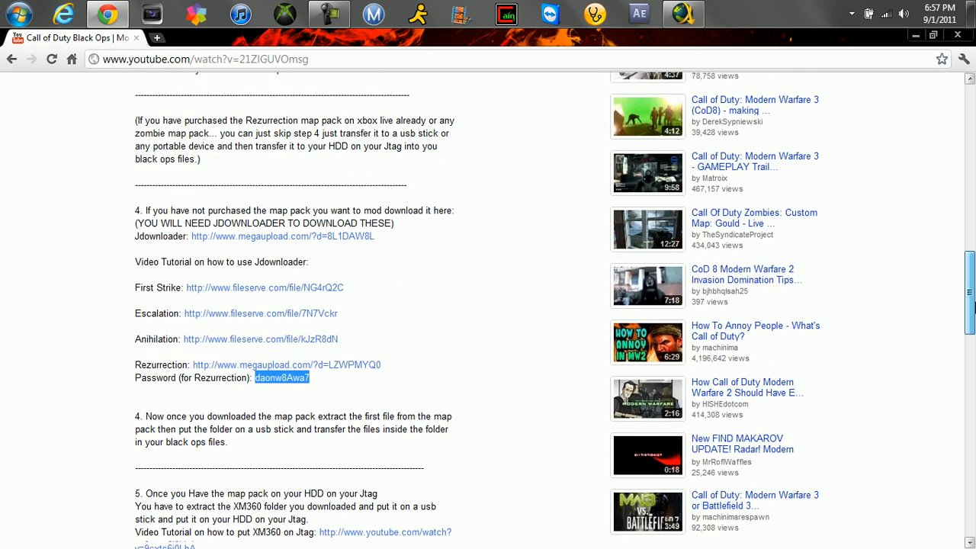
Step: Check the extracted jdownloader archive contents in Explorer and return to the desktop
scroll("down", 3)
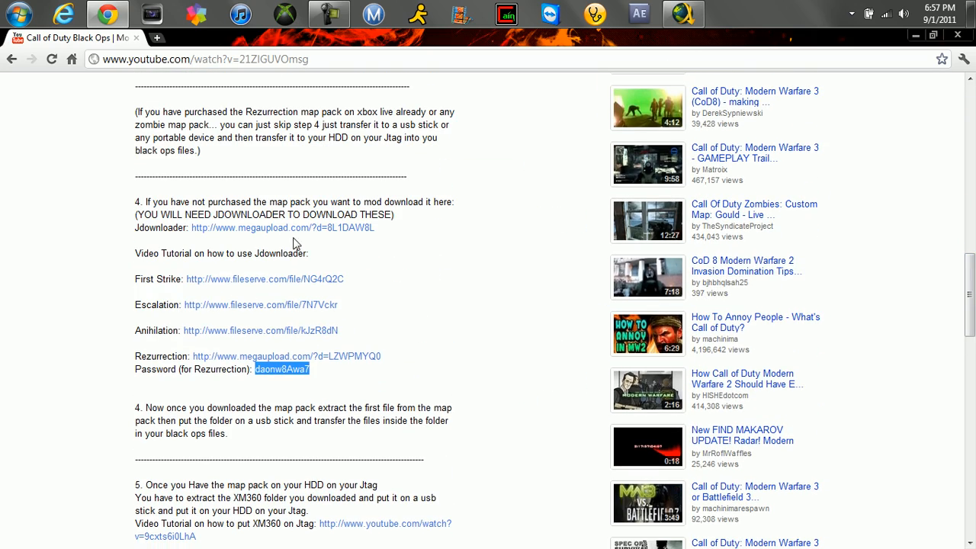
mouse_move(329, 266)
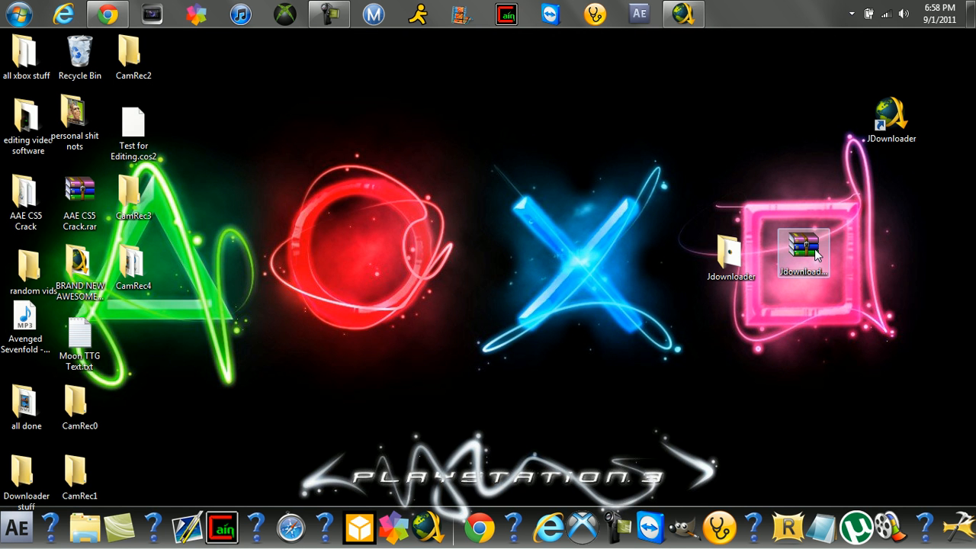
left_click(806, 253)
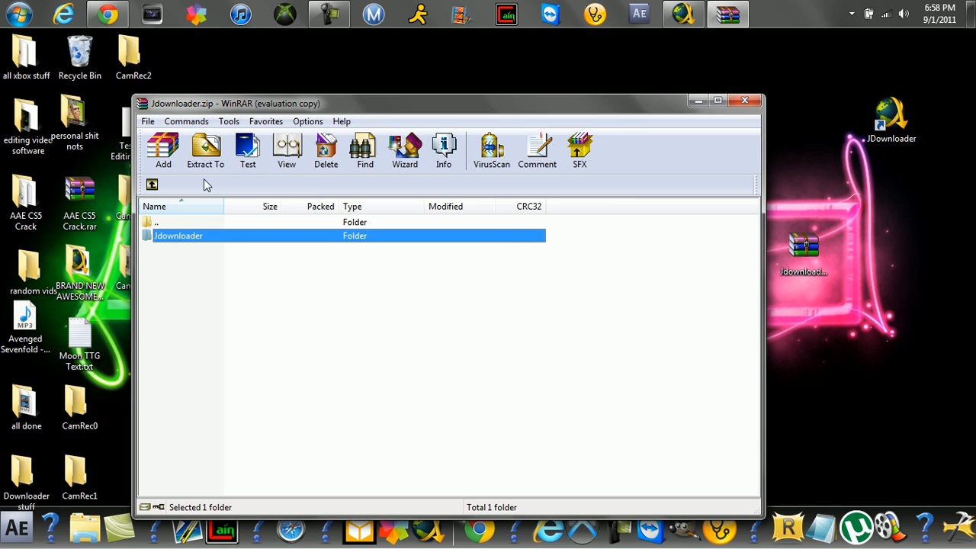
left_click(204, 151)
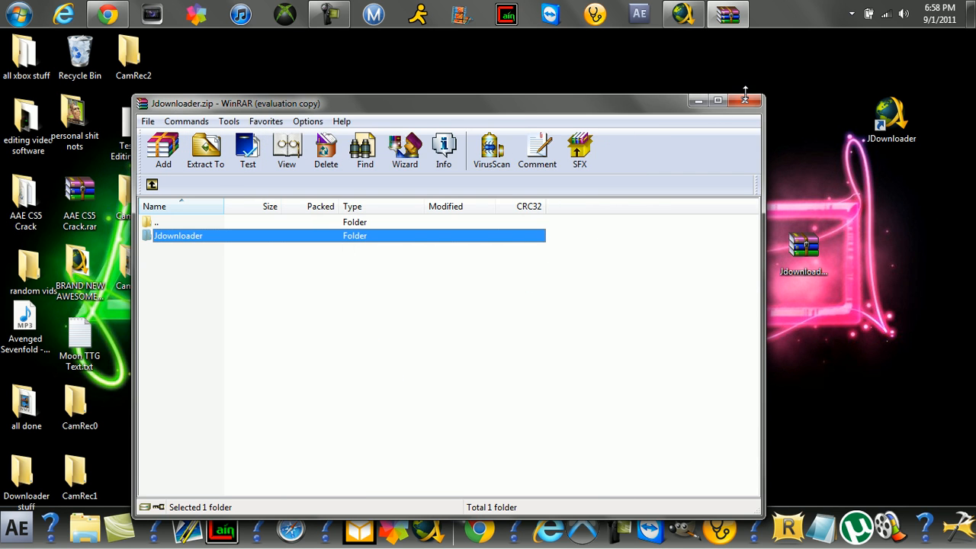
left_click(750, 98)
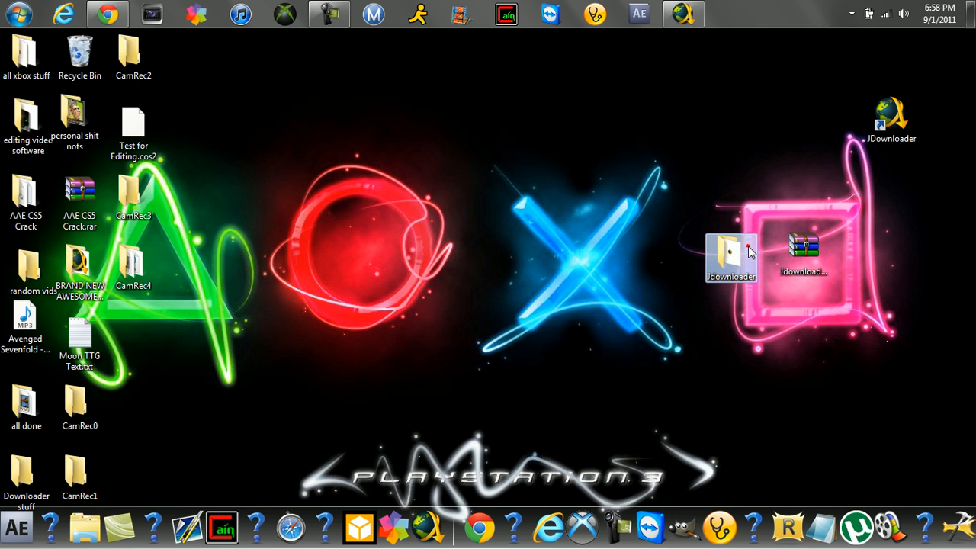
Step: Confirm JDownloader.exe sits in the jdownloader folder and start JDownloader
double_click(731, 251)
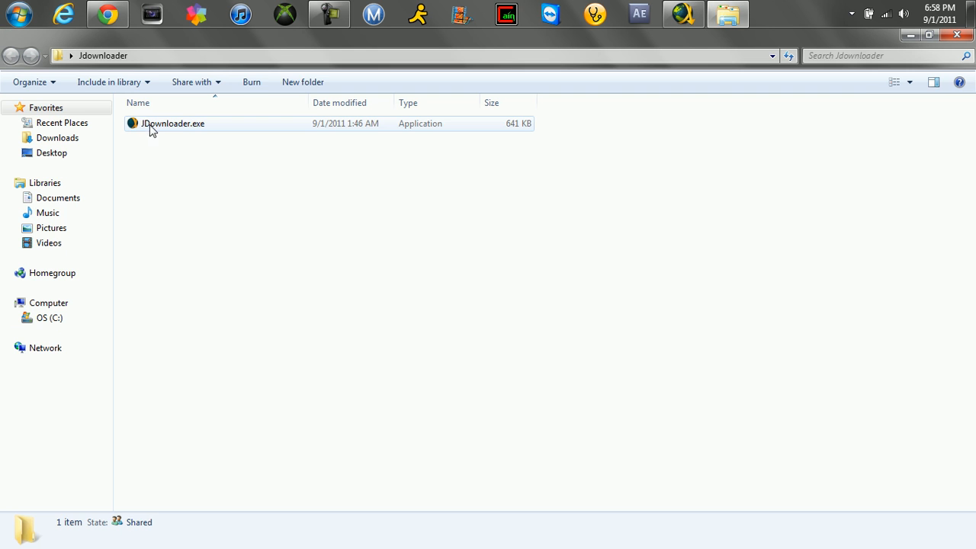
left_click(173, 124)
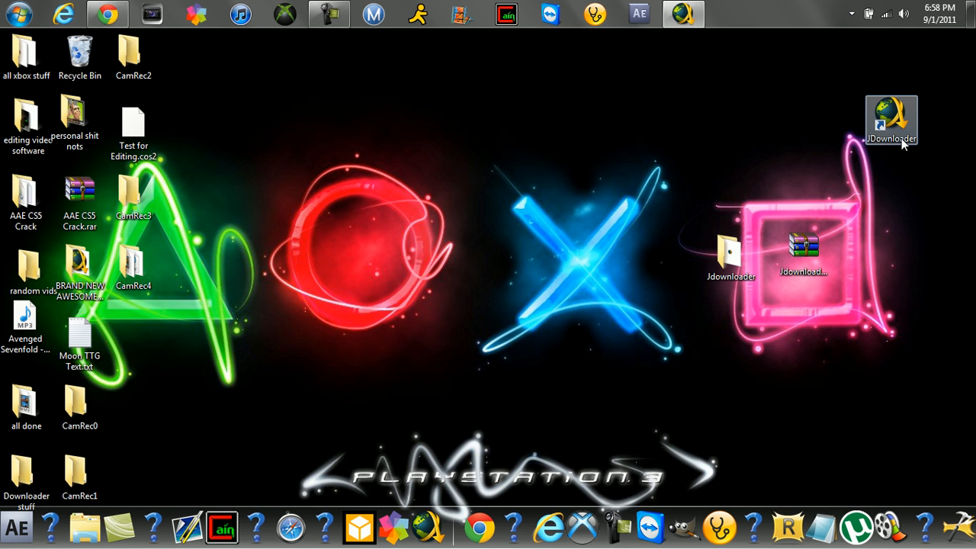
mouse_move(885, 119)
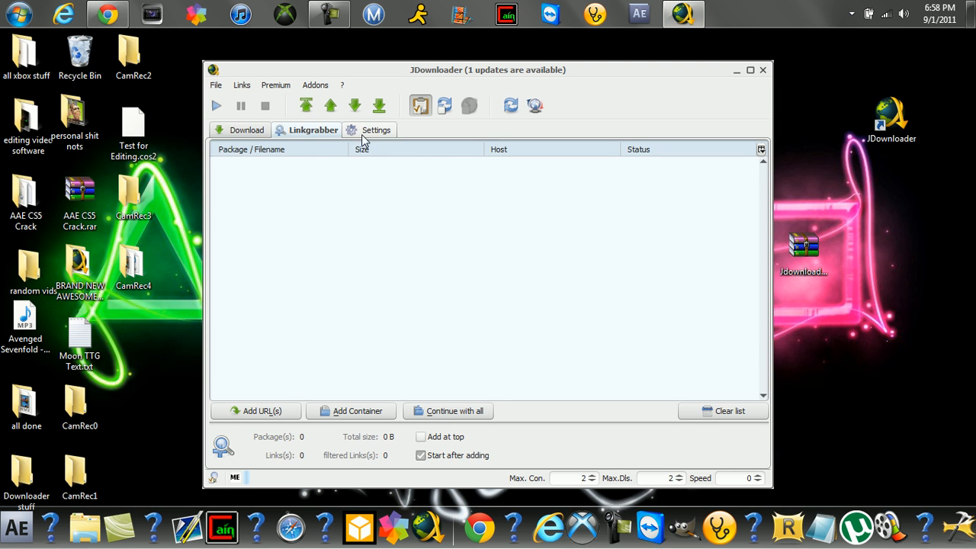
Step: Verify in Download & Connections that downloads go to the BRAND NEW AWESOME WAW MODS FOLDER
left_click(375, 130)
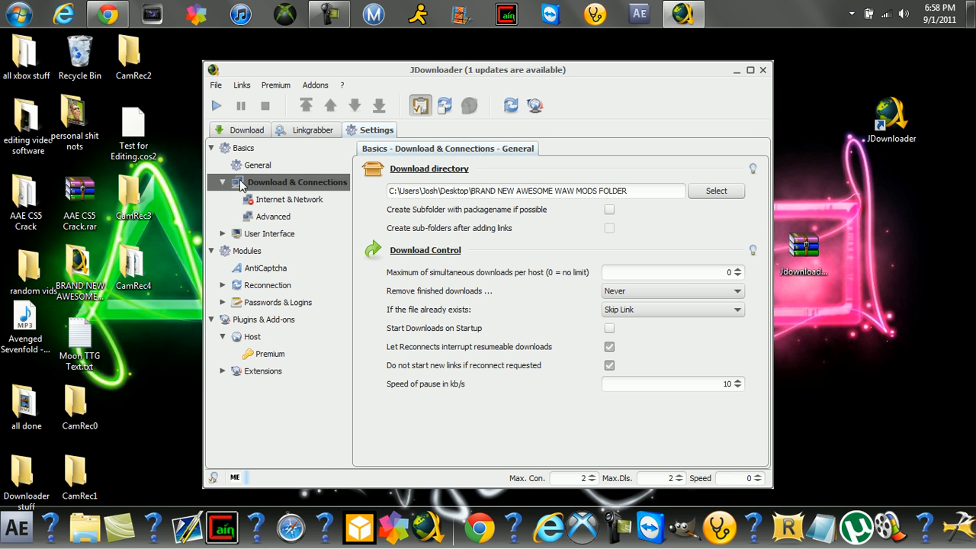
mouse_move(385, 193)
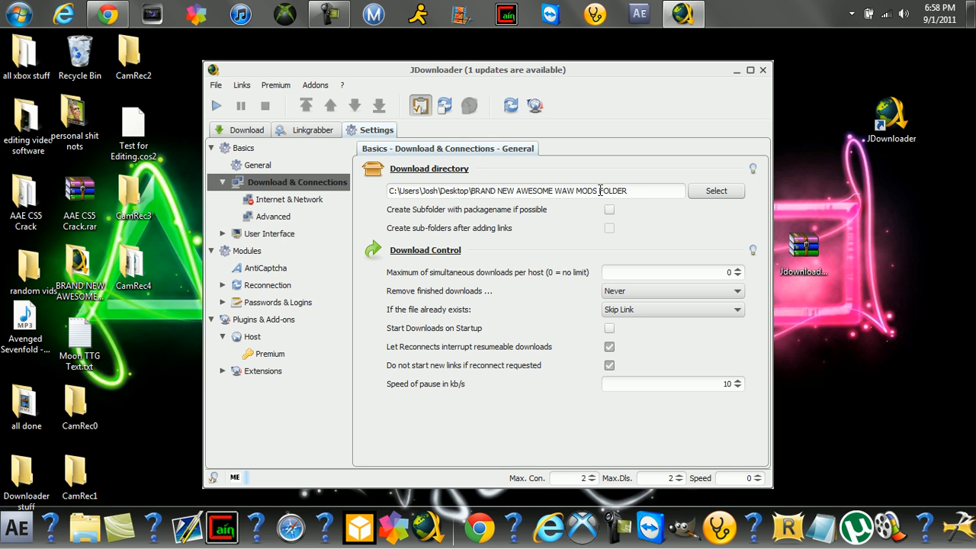
mouse_move(502, 186)
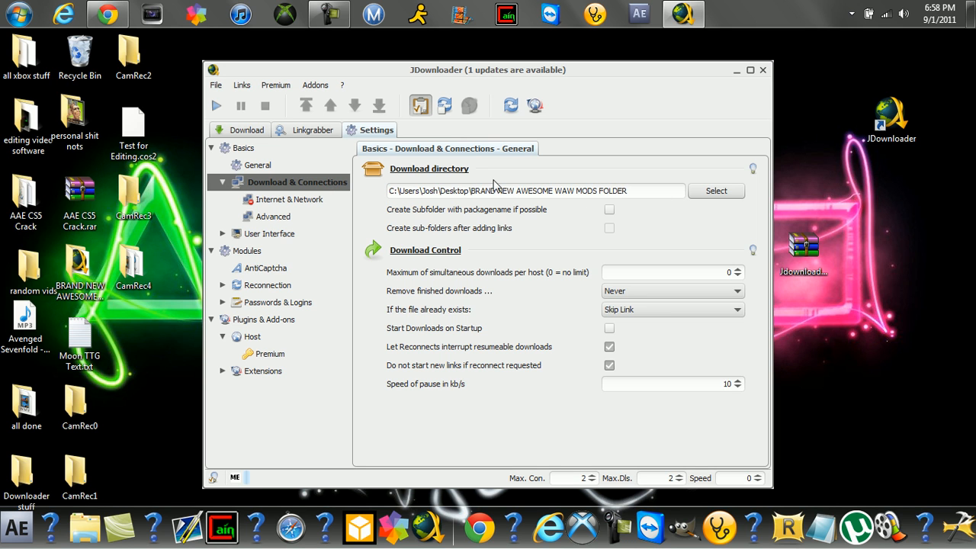
left_click(313, 130)
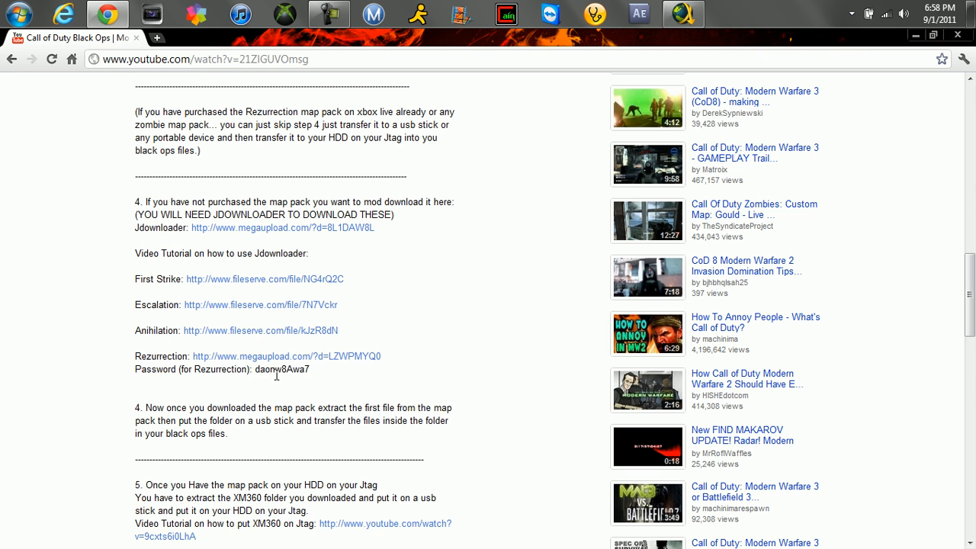
mouse_move(195, 357)
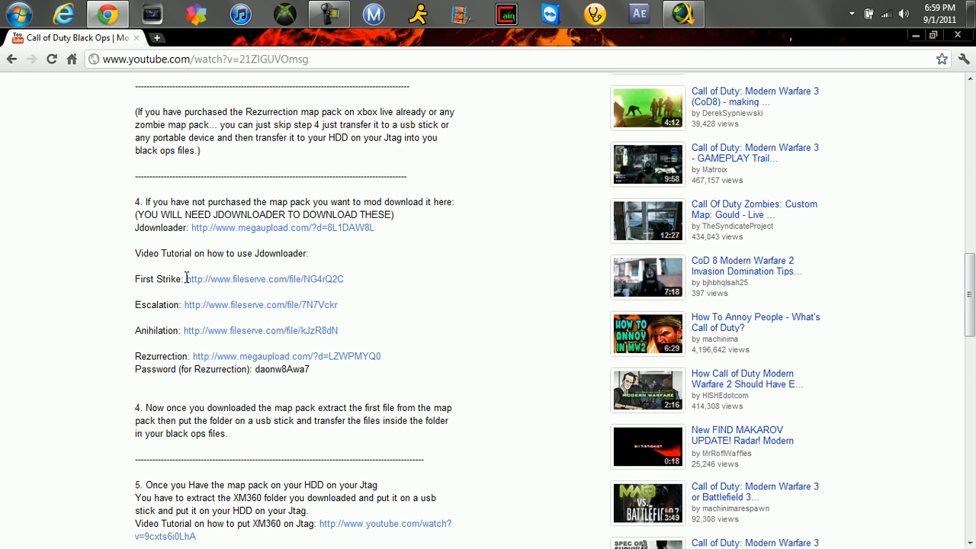
mouse_move(343, 286)
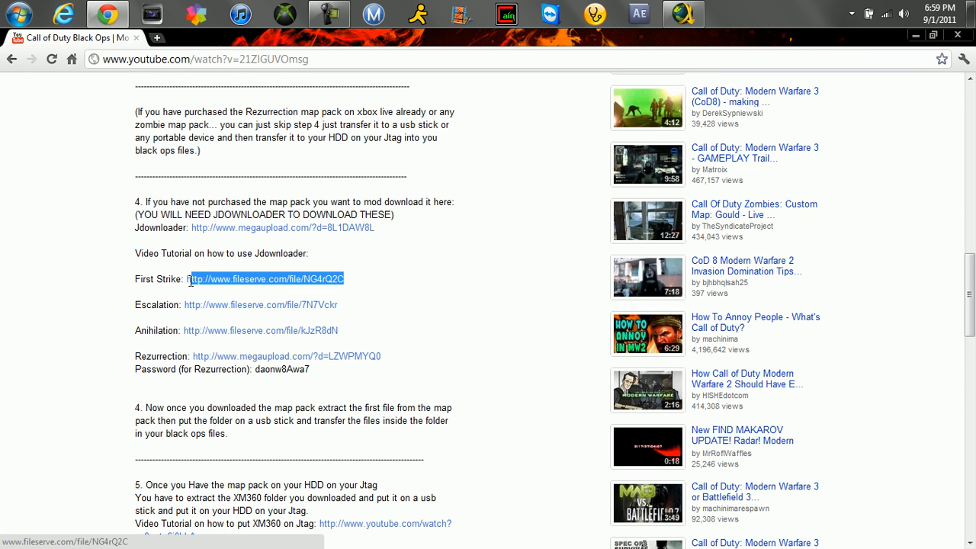
mouse_move(190, 287)
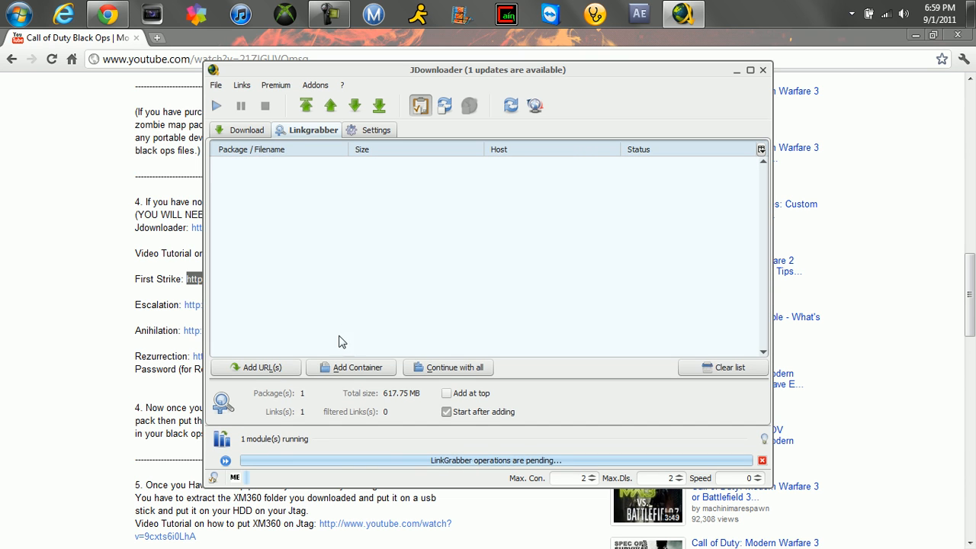
Step: Add the fileserve link by hand, parse it, and send the 617.75 MB BDLC1ReUP.rar to the download list
left_click(256, 412)
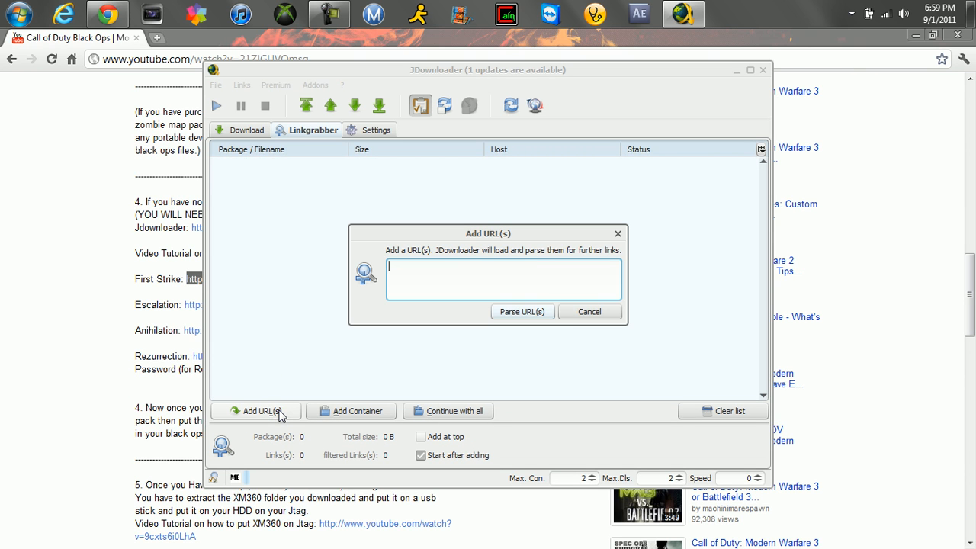
left_click(589, 311)
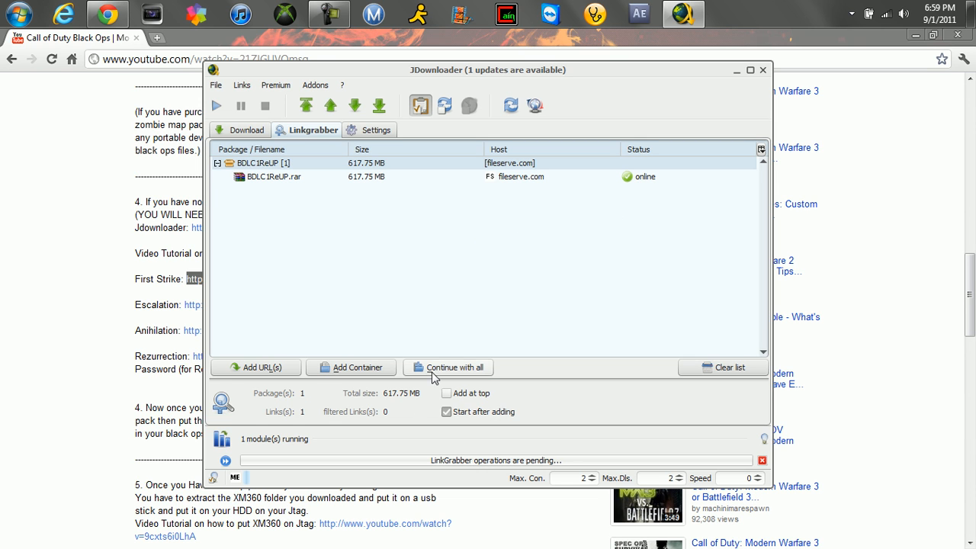
left_click(448, 368)
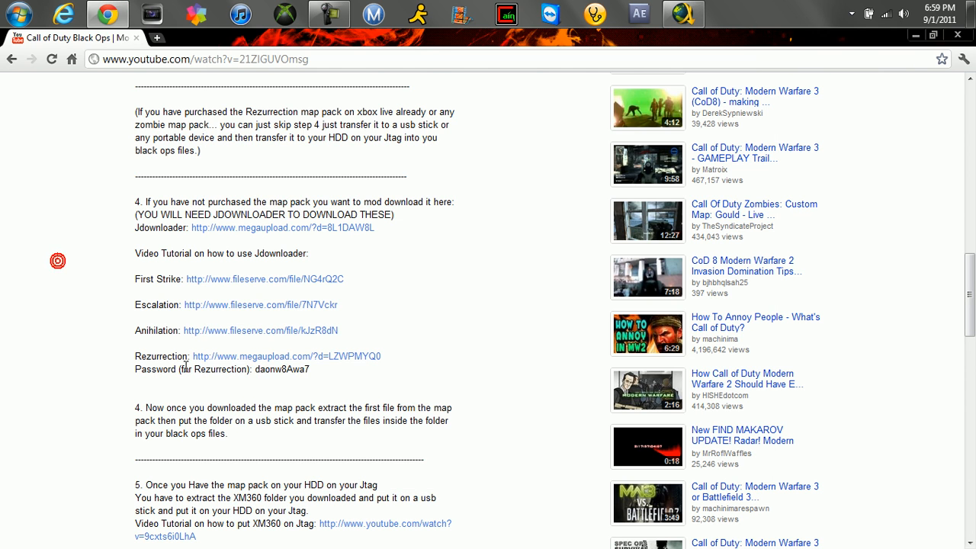
double_click(282, 371)
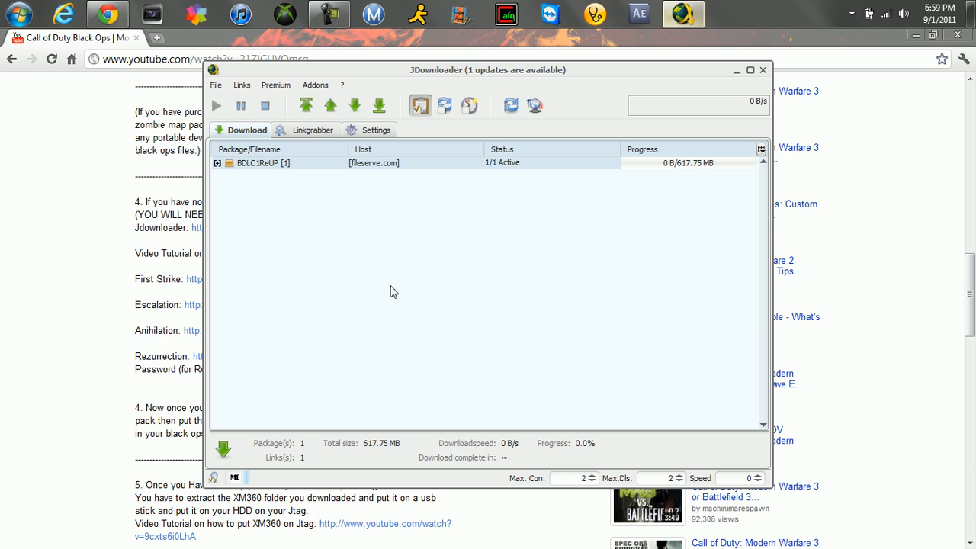
Step: Expand the BDLC1ReUP package to see its file status and wait countdown
left_click(220, 162)
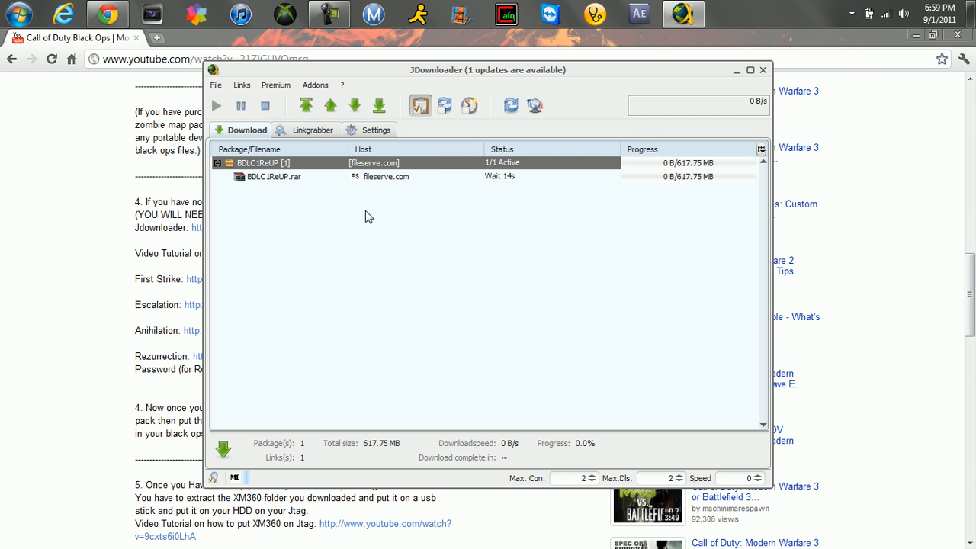
mouse_move(354, 194)
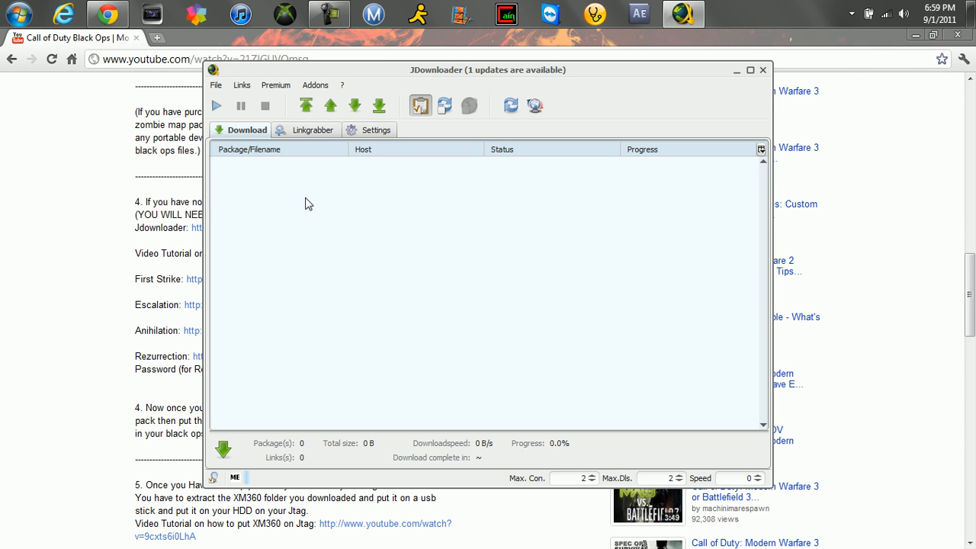
mouse_move(761, 70)
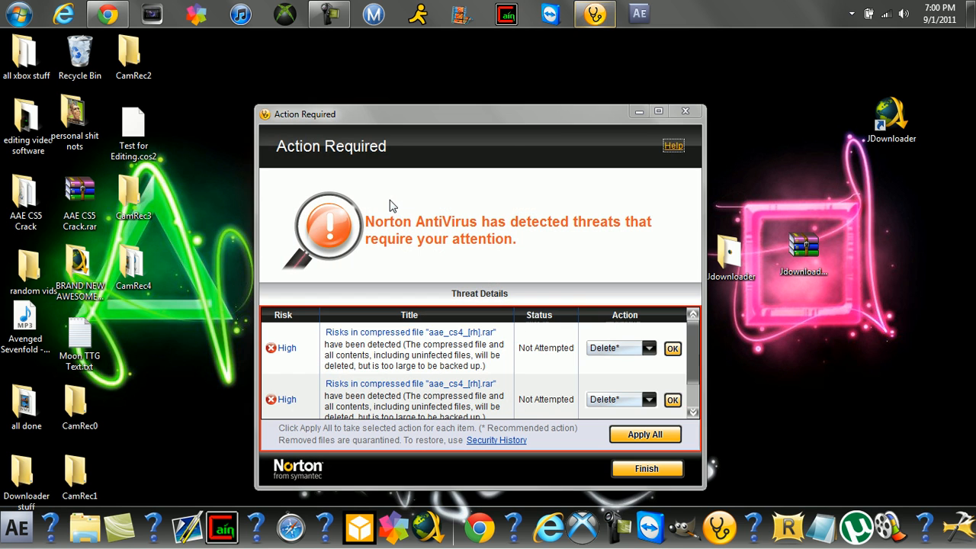
Step: Finish the Norton threat alert and confirm closing it despite unresolved threats
left_click(684, 110)
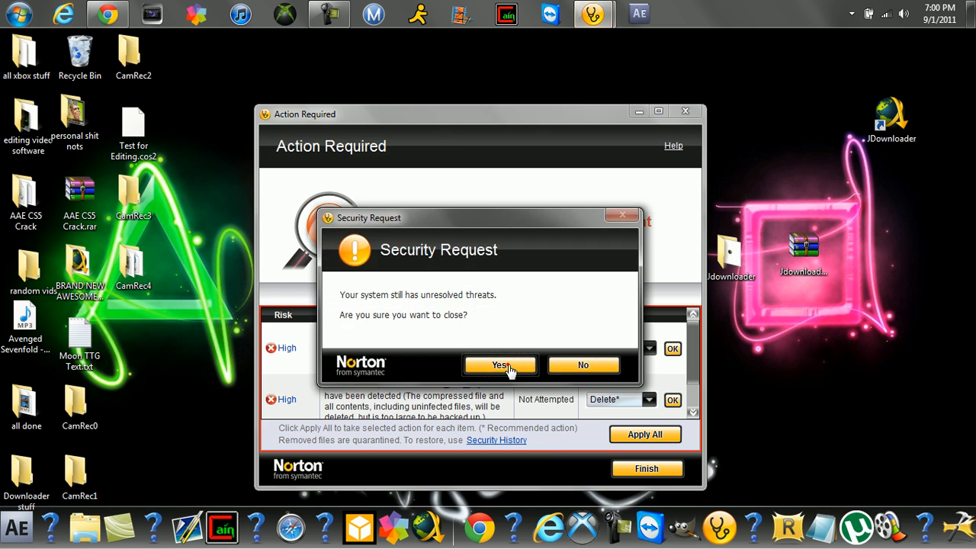
left_click(500, 366)
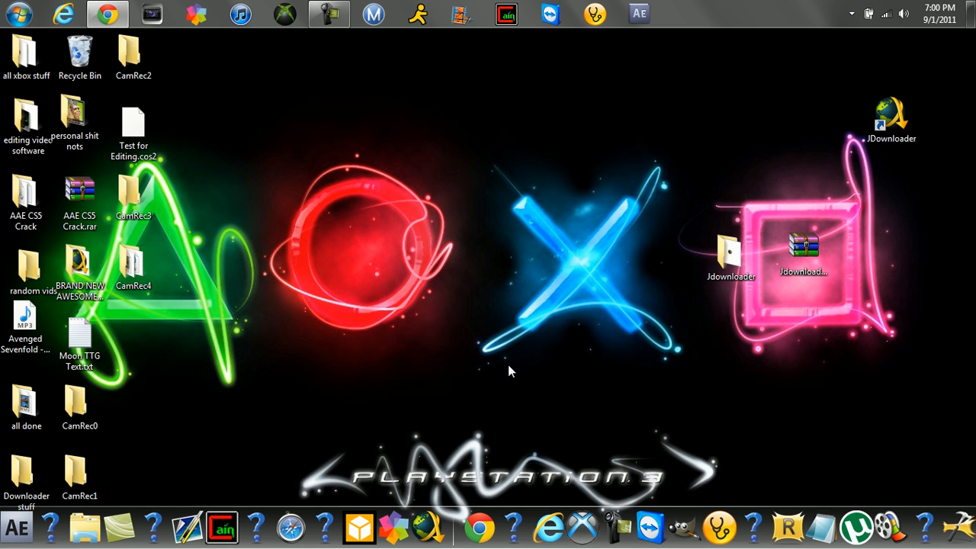